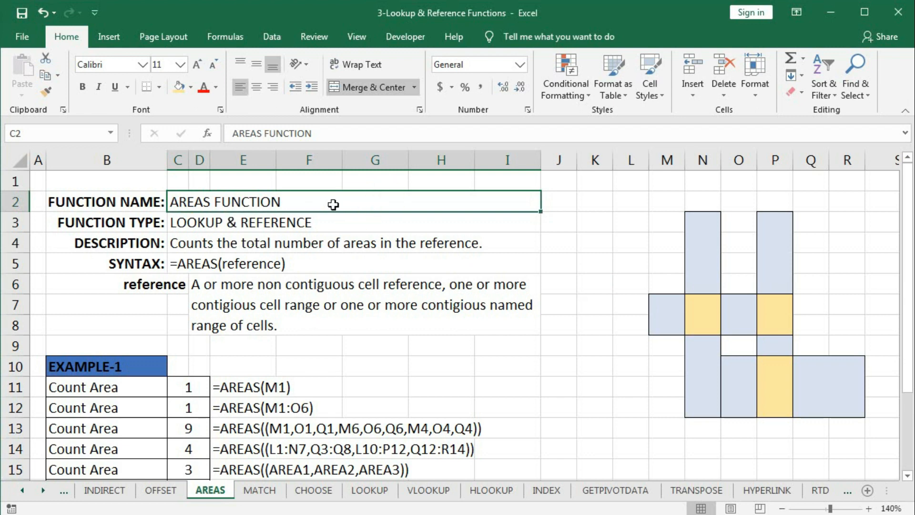
mouse_move(343, 226)
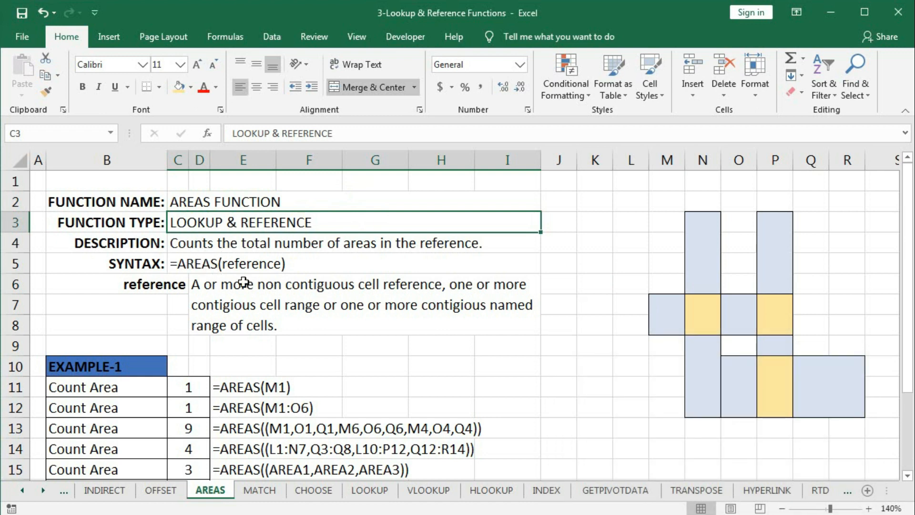
Step: Review the AREAS function's syntax entry on the sheet
left_click(233, 263)
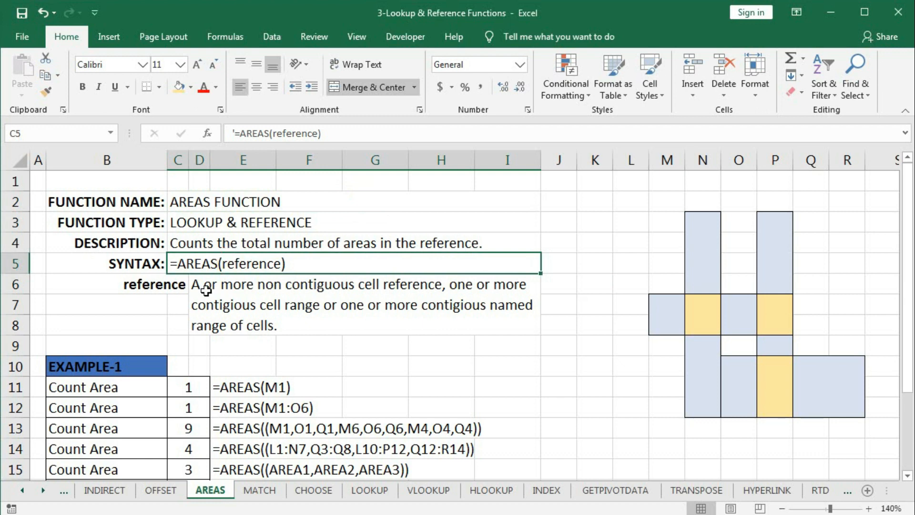
mouse_move(367, 293)
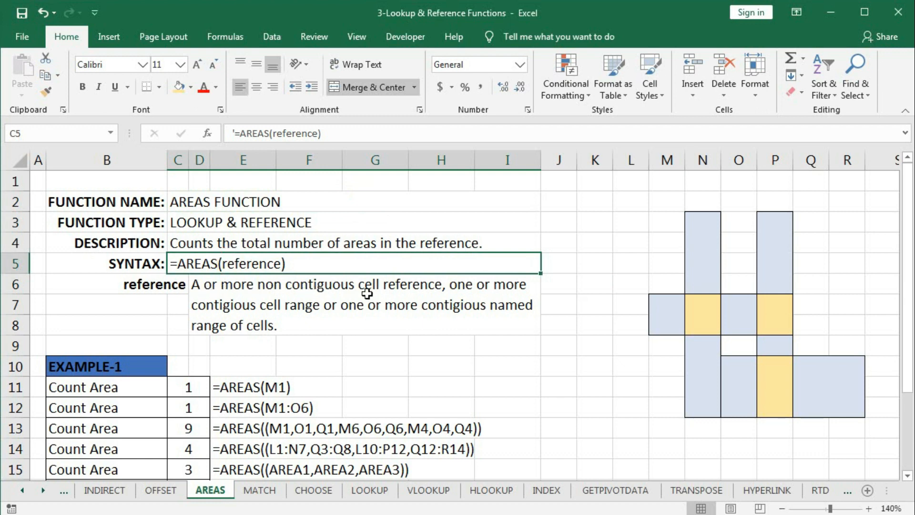
mouse_move(478, 289)
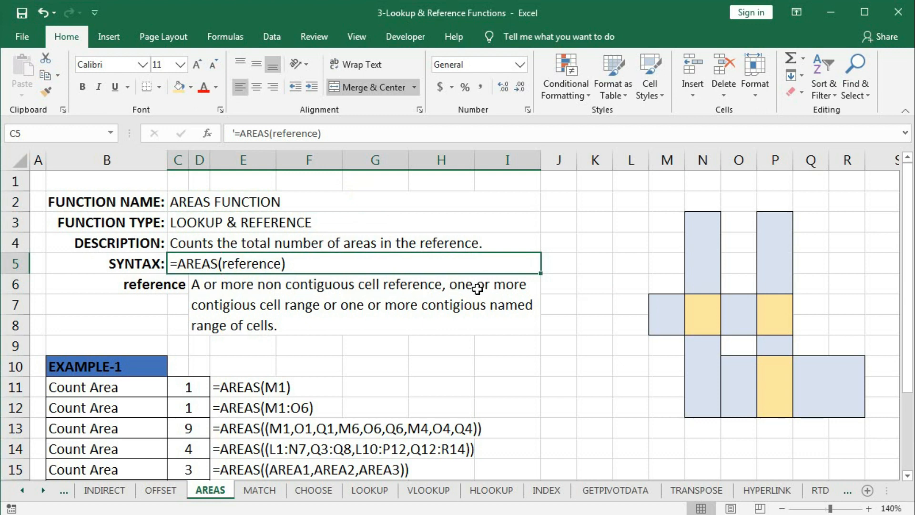
mouse_move(354, 314)
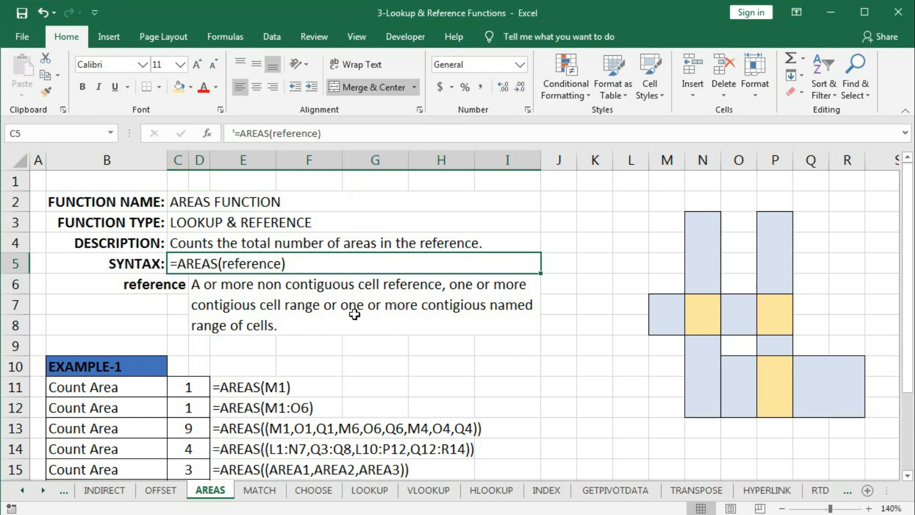
mouse_move(489, 310)
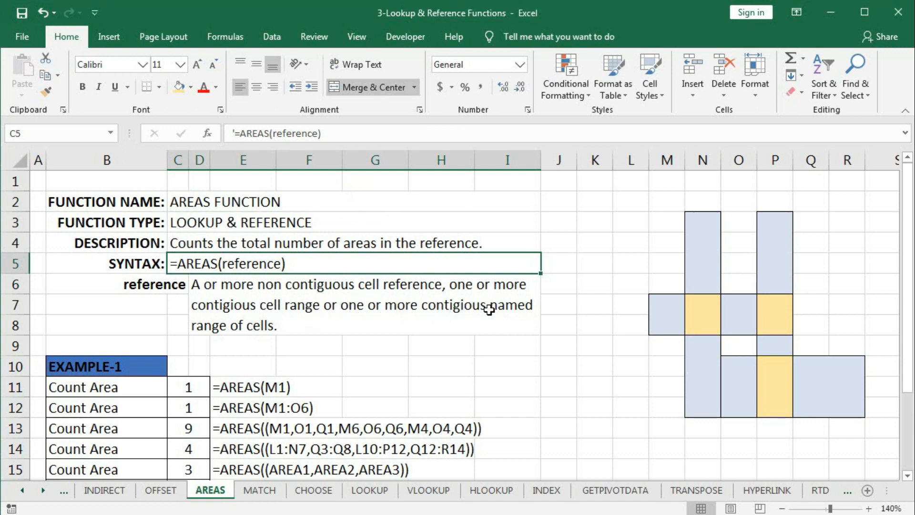
mouse_move(478, 309)
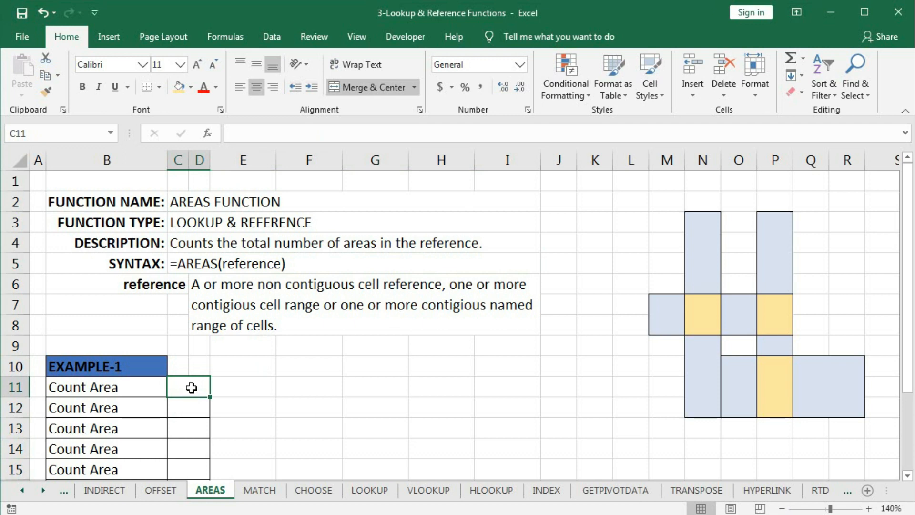
Step: Enter =AREAS(L1) in C11 and =AREAS(M1:M6) in C12
type("=areas")
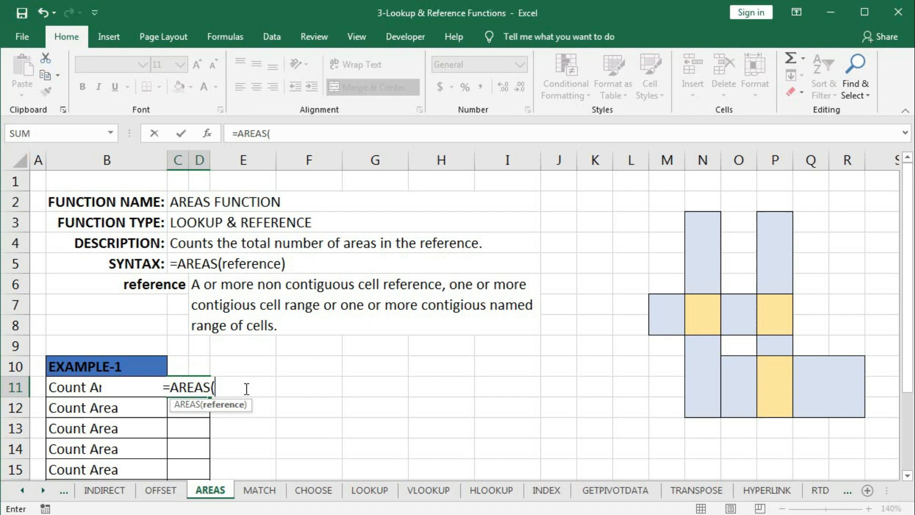
left_click(632, 181)
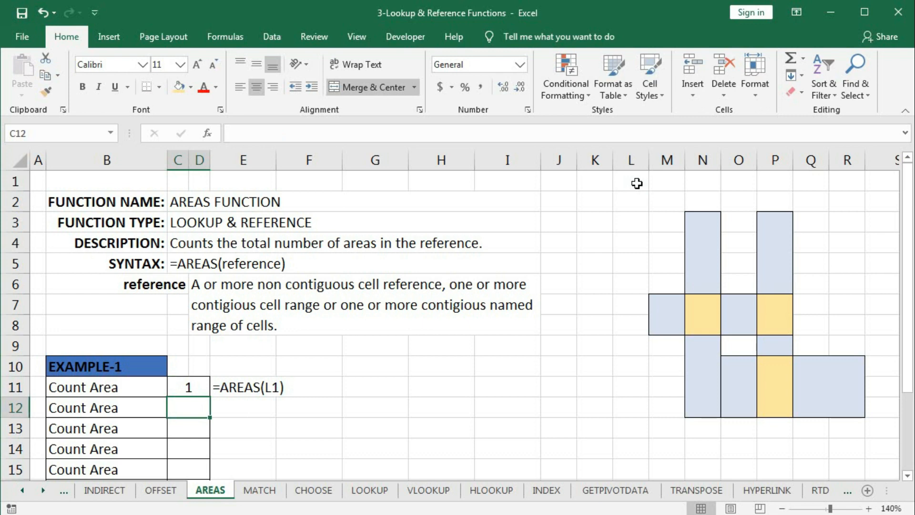
type("=")
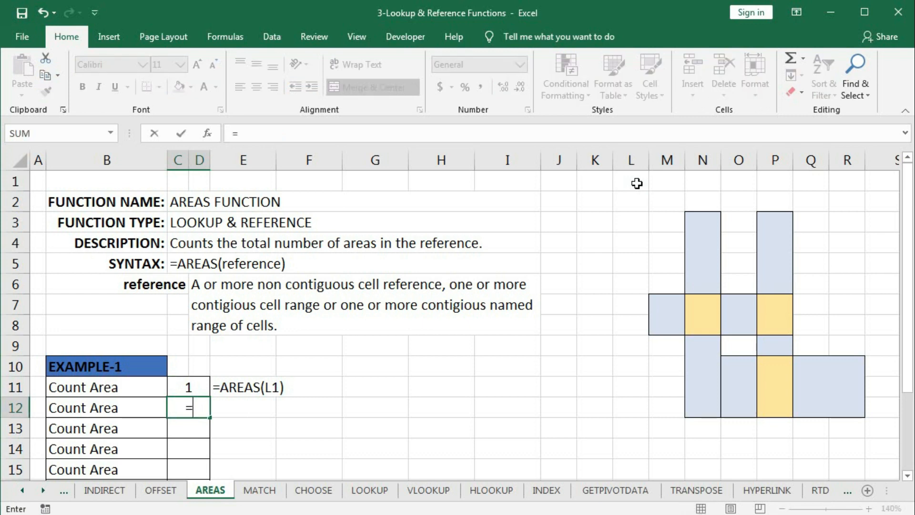
type("are")
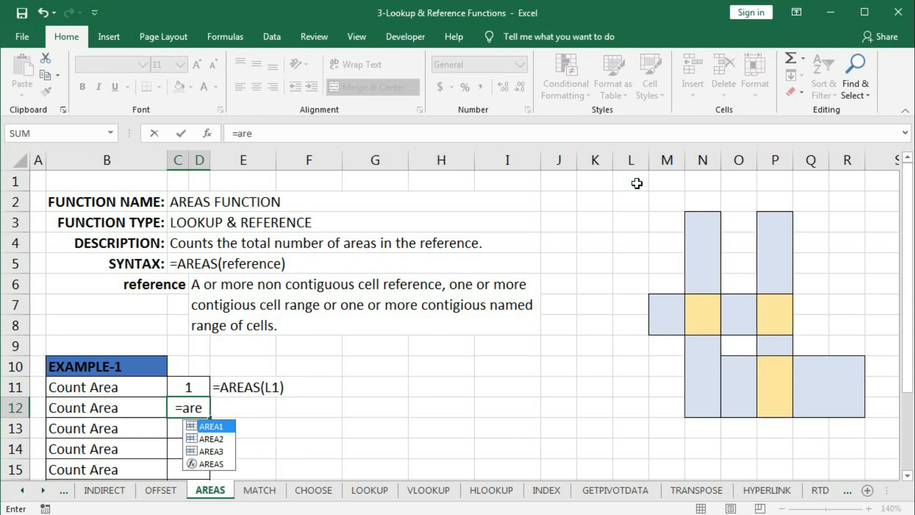
left_click_drag(666, 181, 666, 275)
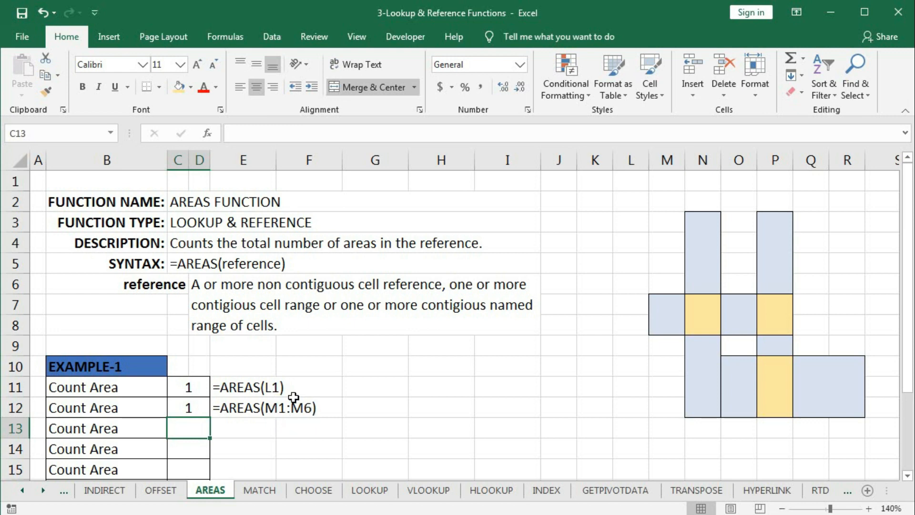
mouse_move(299, 406)
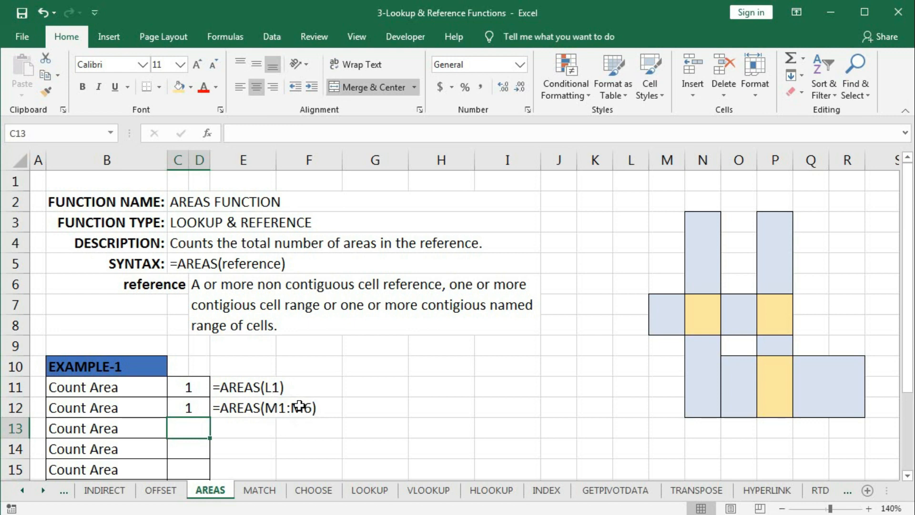
mouse_move(299, 406)
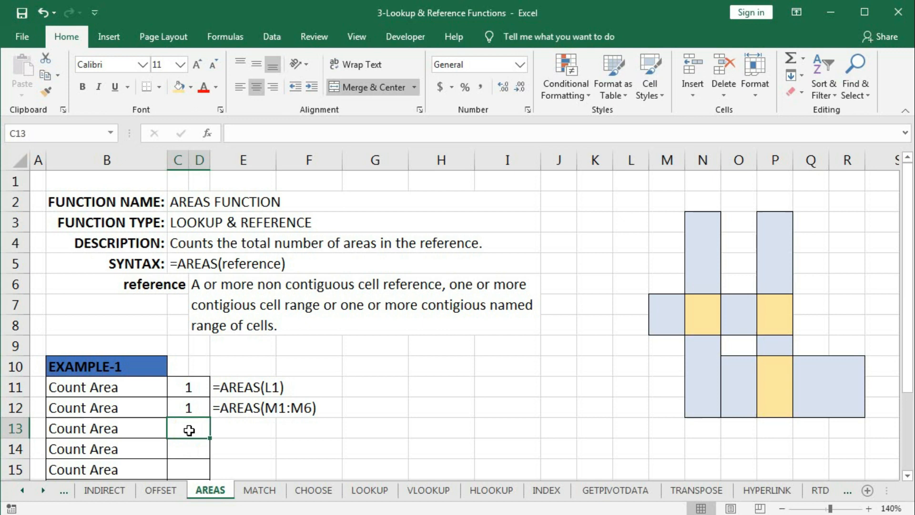
Step: Attempt =AREAS(K1,K2:O3,K4:K8) in C13 with three separate reference arguments
type("=areas")
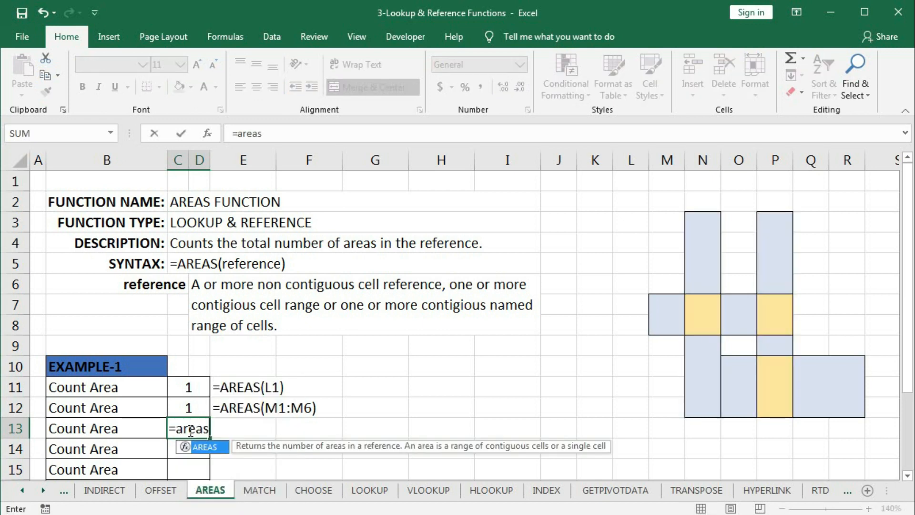
key("Tab")
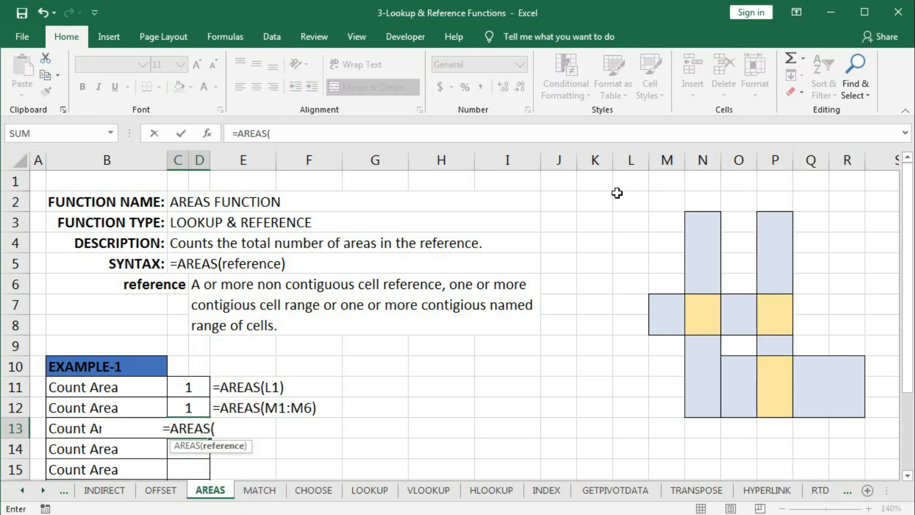
left_click(594, 182)
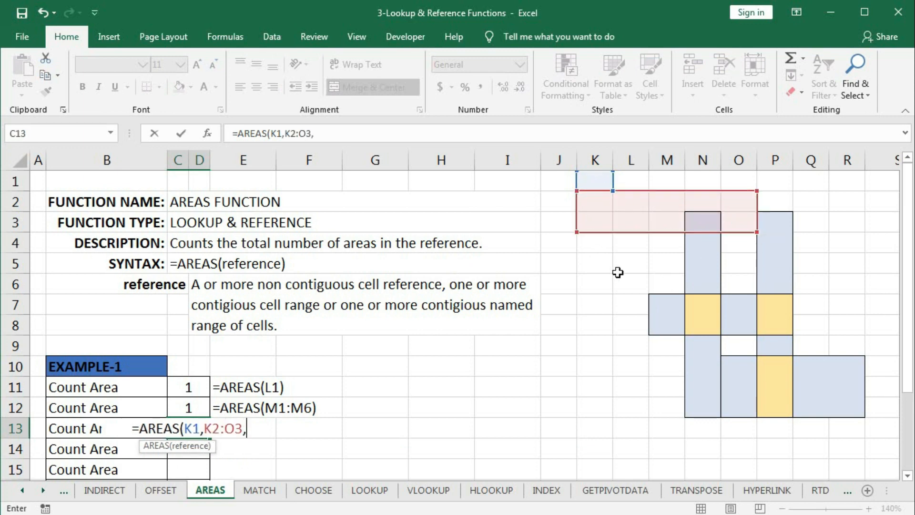
left_click_drag(594, 245, 594, 320)
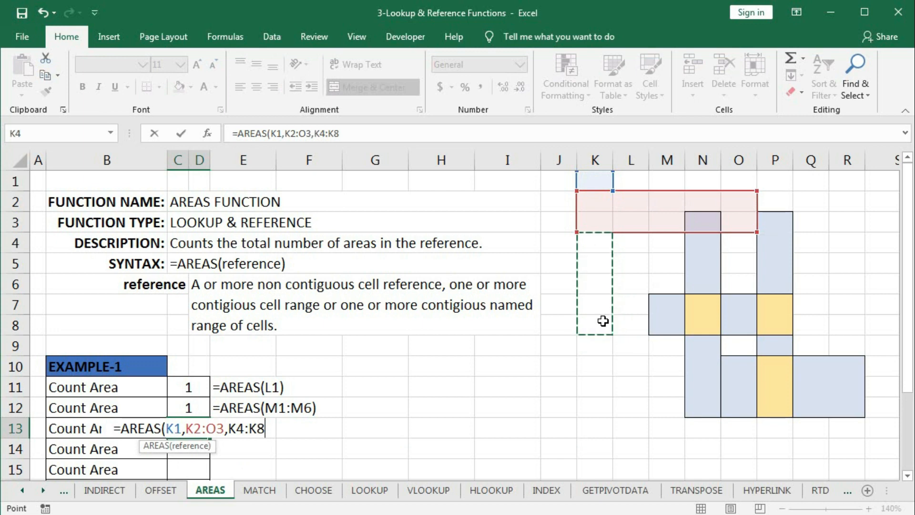
type(")")
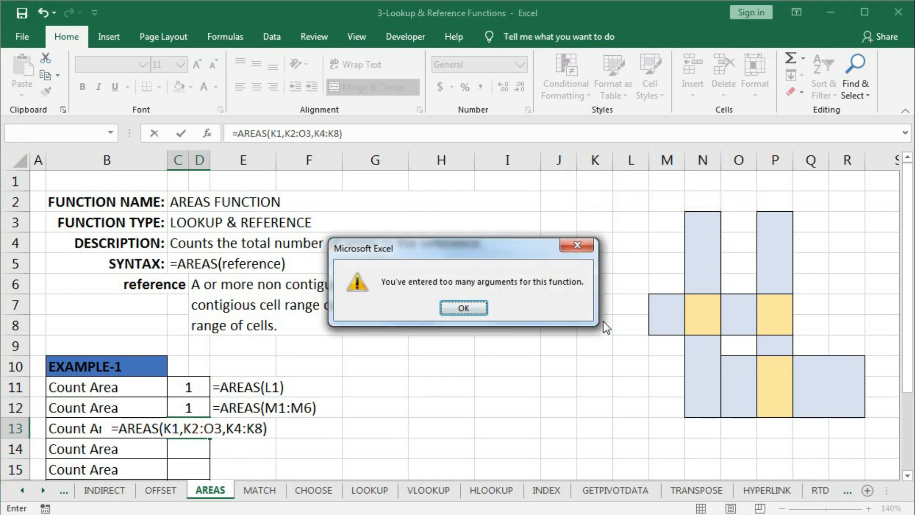
mouse_move(557, 290)
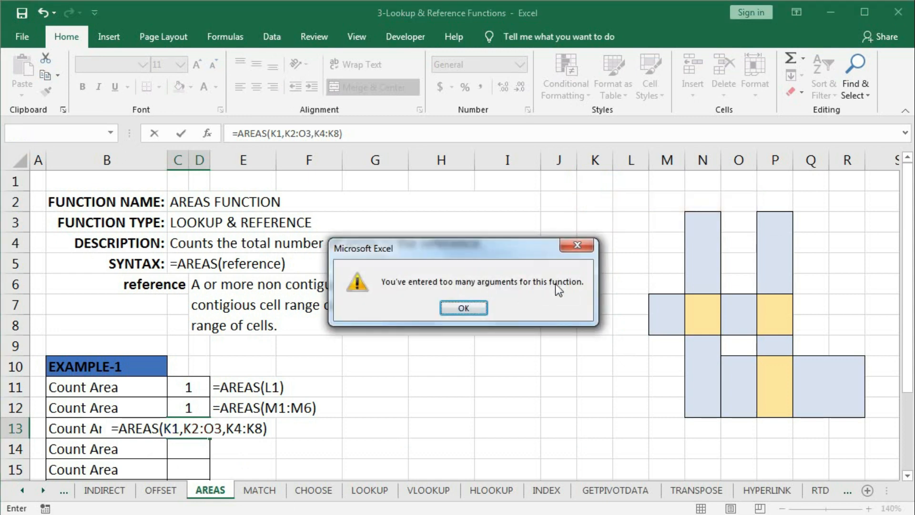
Step: Dismiss the too-many-arguments warning so the C13 formula can be corrected
left_click(463, 307)
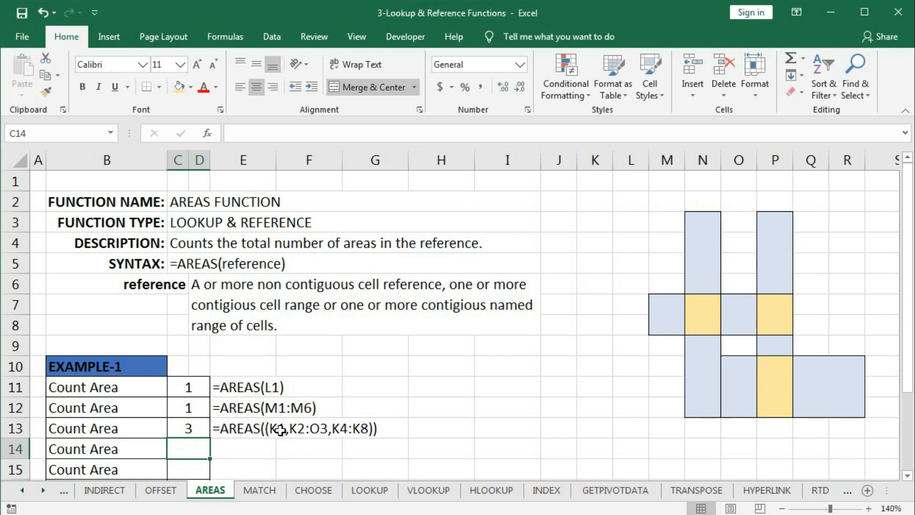
mouse_move(322, 437)
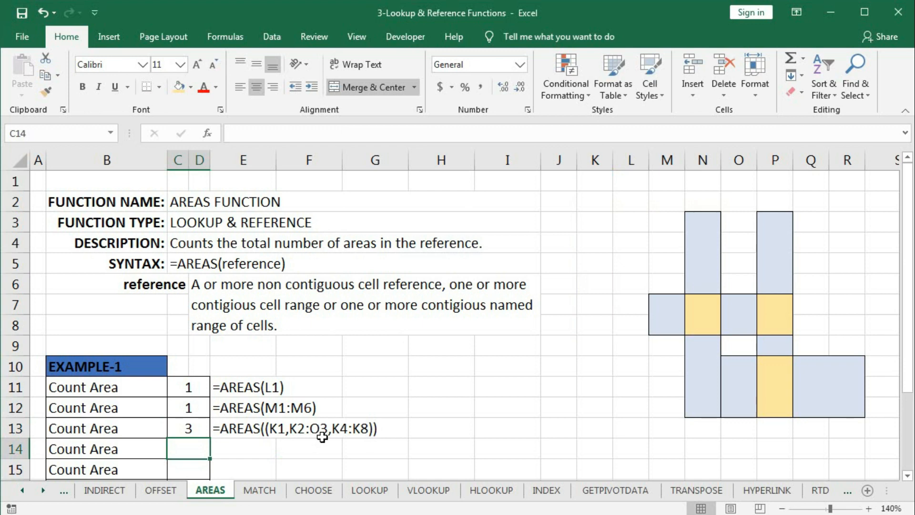
mouse_move(362, 437)
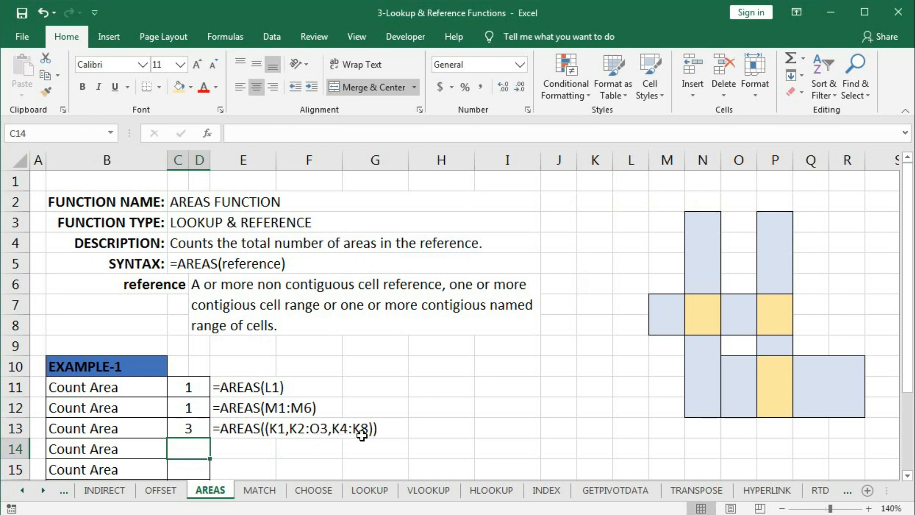
Step: Build =AREAS(AREA1) in C14, picking AREA1 from the autocomplete list
left_click(188, 428)
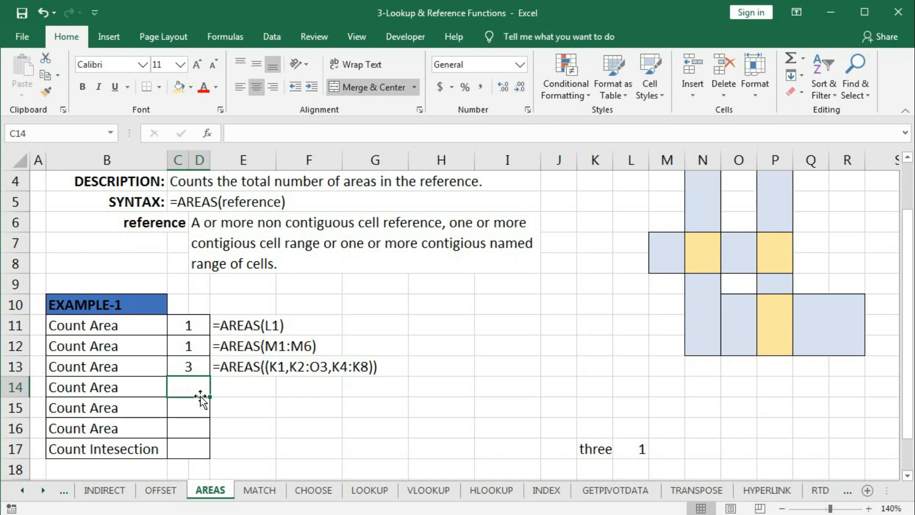
type("=")
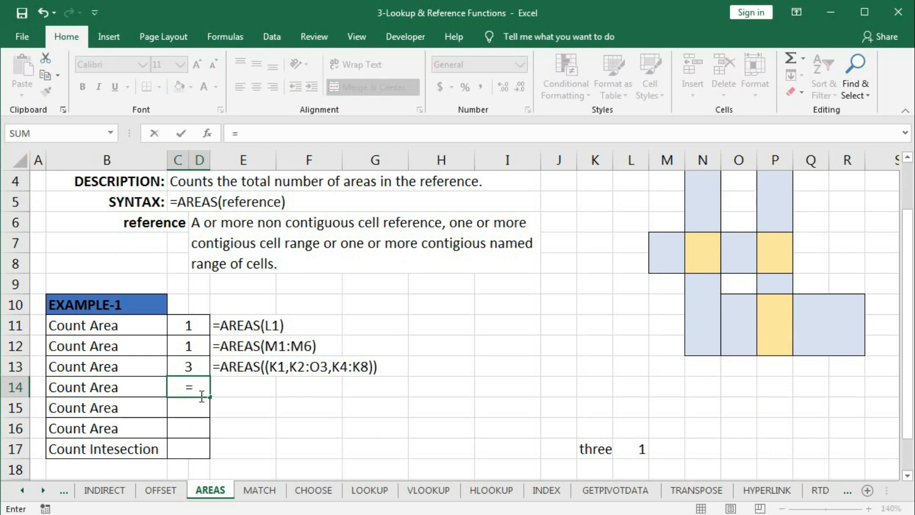
type("areas")
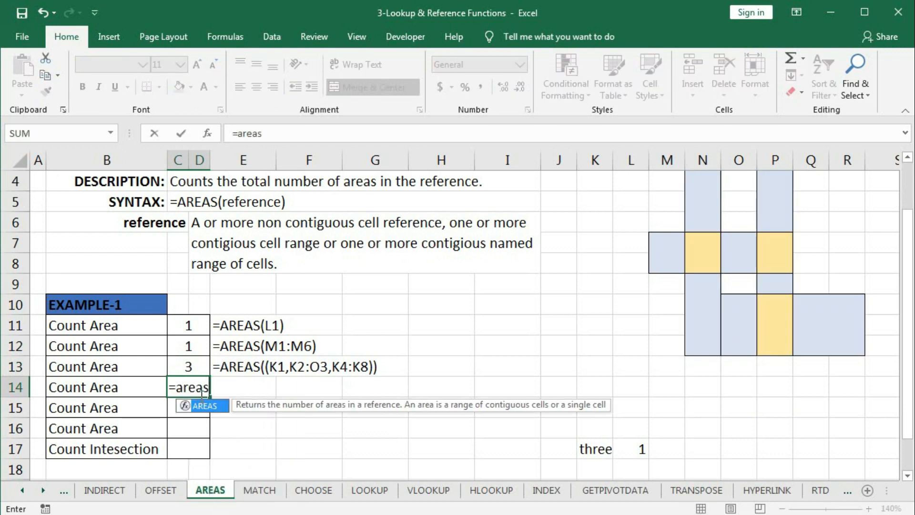
type("(a")
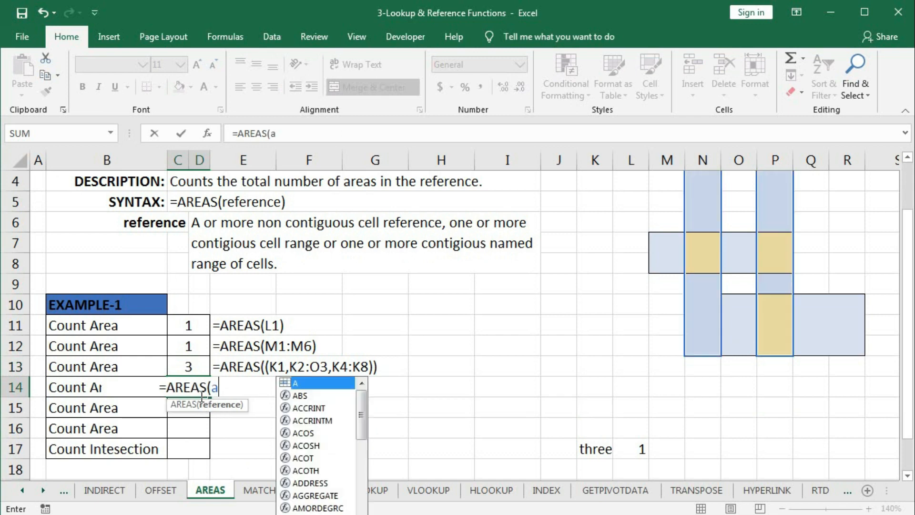
type("r")
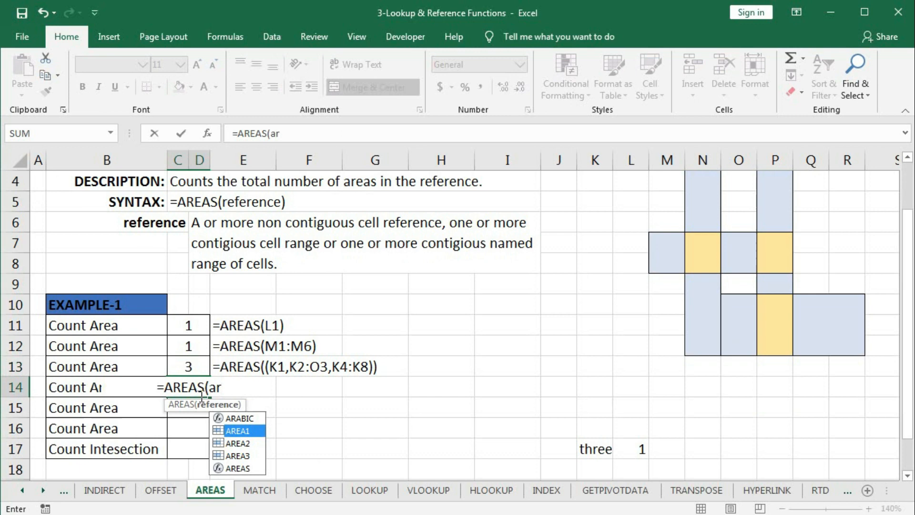
double_click(237, 431)
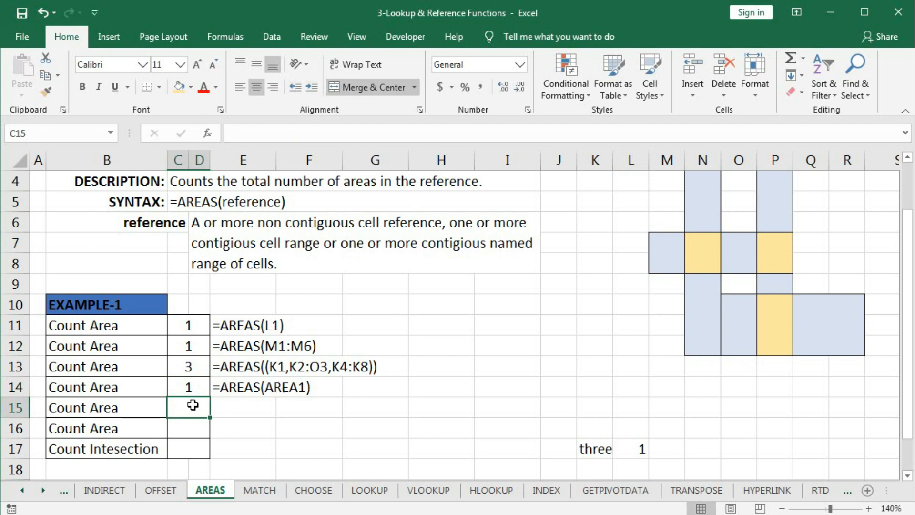
Step: Type =AREAS((AREA1,AREA2,AREA3)) into C15 and inspect the resulting formula
type("=ar")
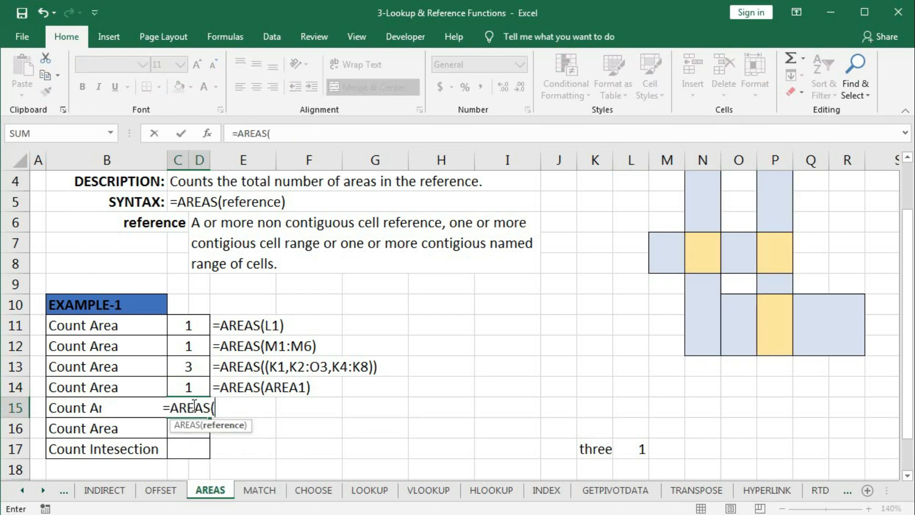
type("(")
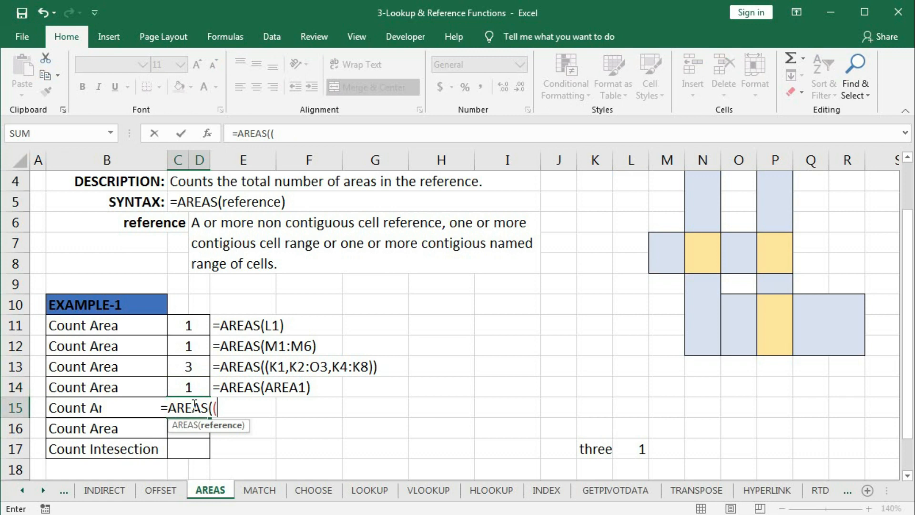
type("ar")
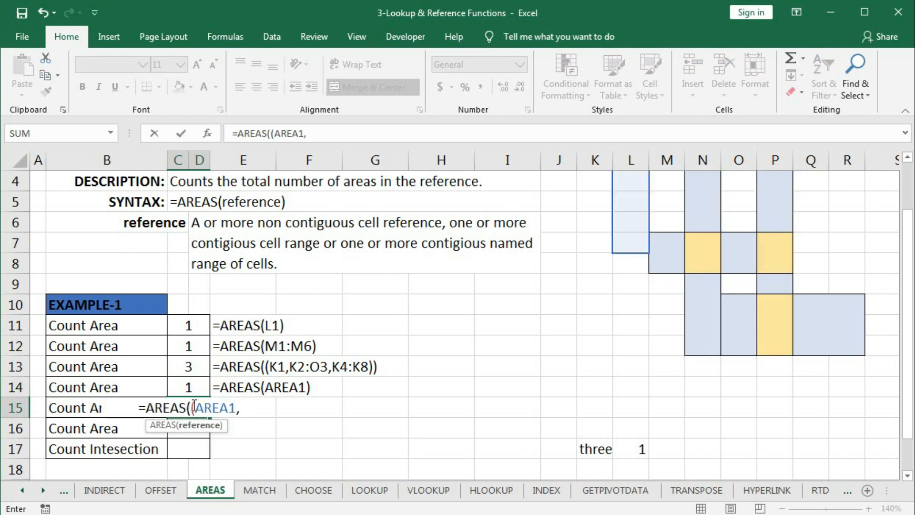
type("AREA2")
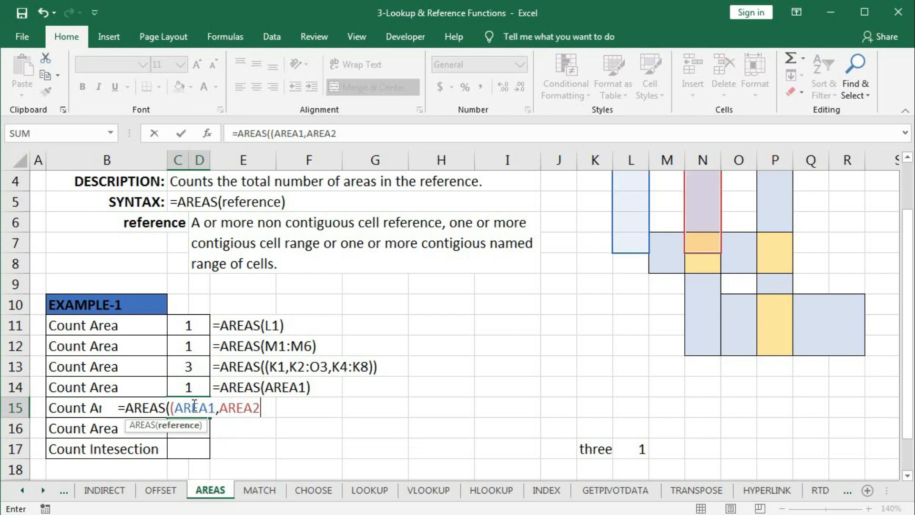
type(",are")
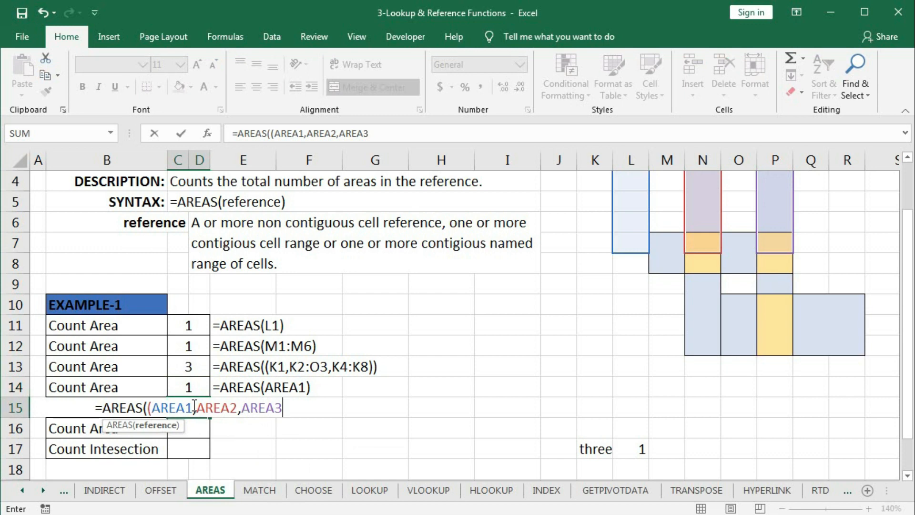
type(")")
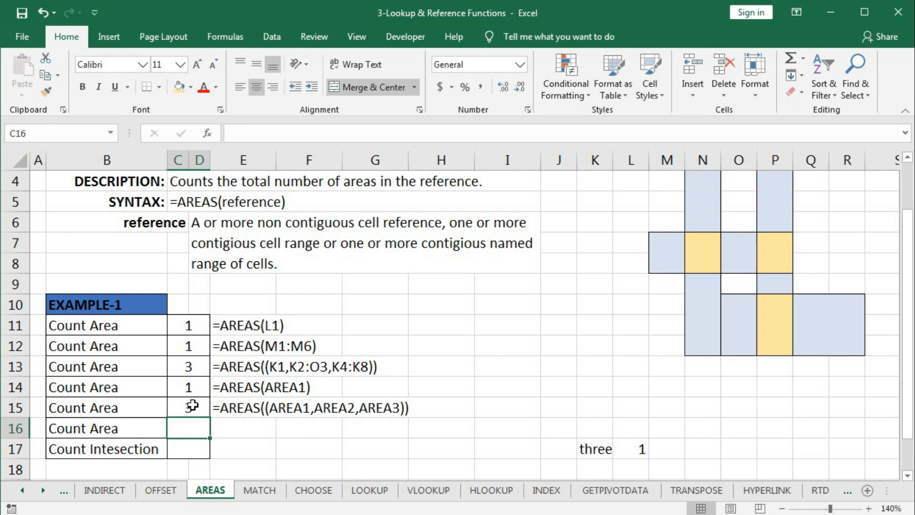
left_click(187, 408)
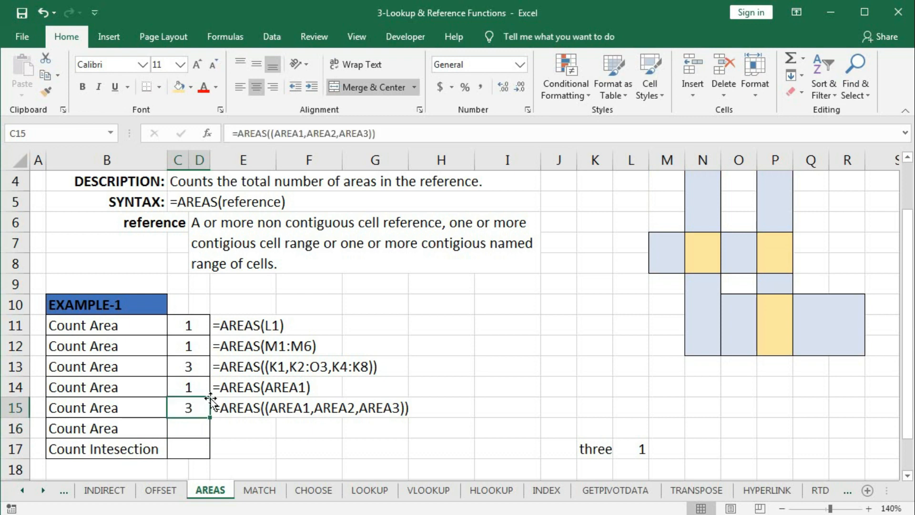
Step: Enter =AREAS((K5:K9,AREA1)) in C16, combining a range and a named range
left_click(187, 428)
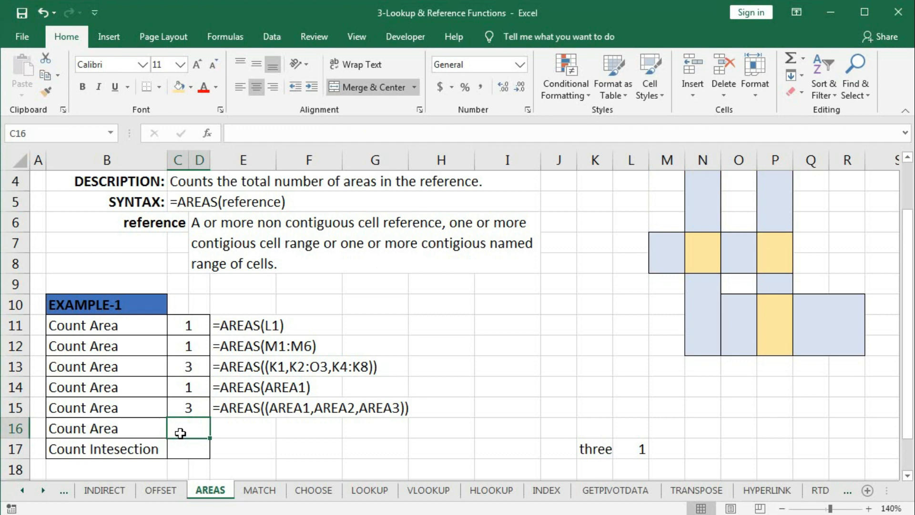
type("=area")
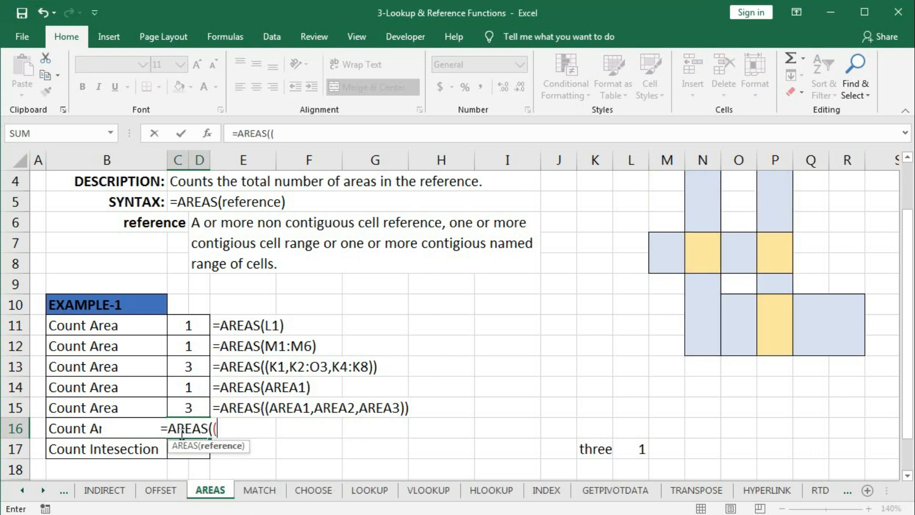
mouse_move(663, 242)
type("K5:K9,")
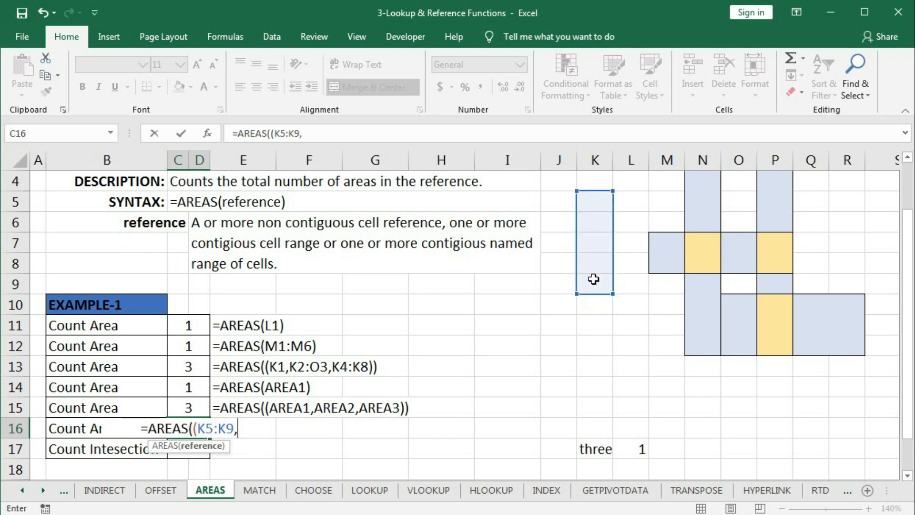
type("are")
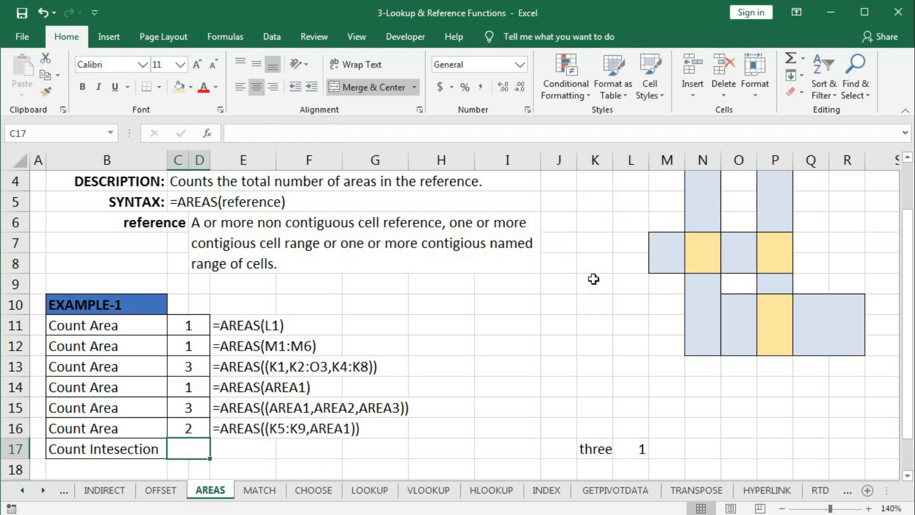
mouse_move(706, 181)
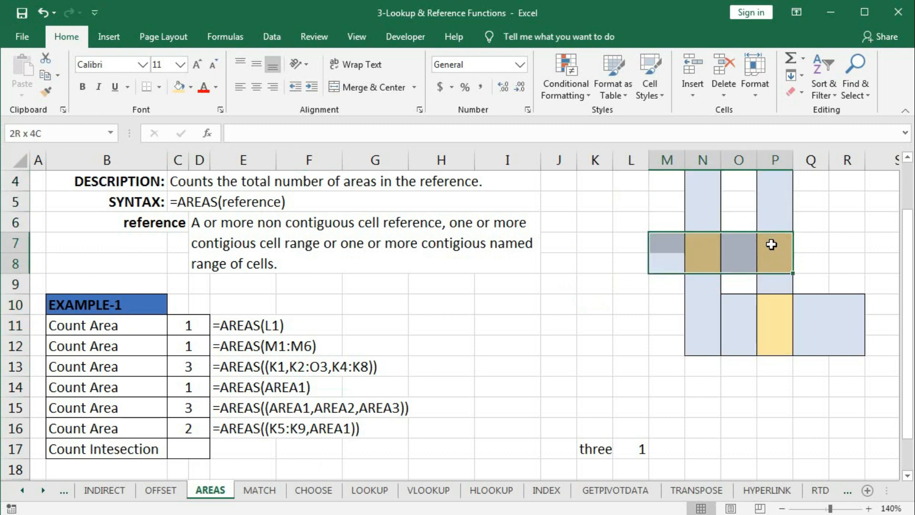
left_click(775, 303)
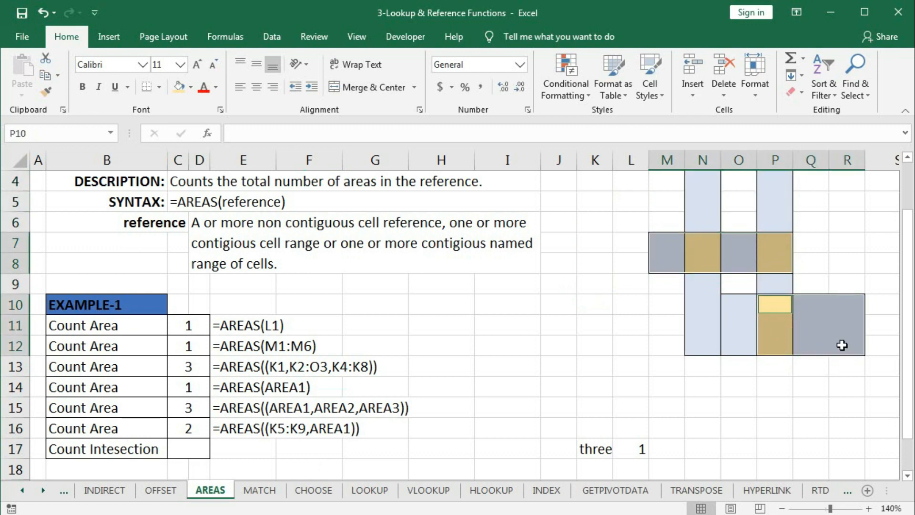
left_click(738, 304)
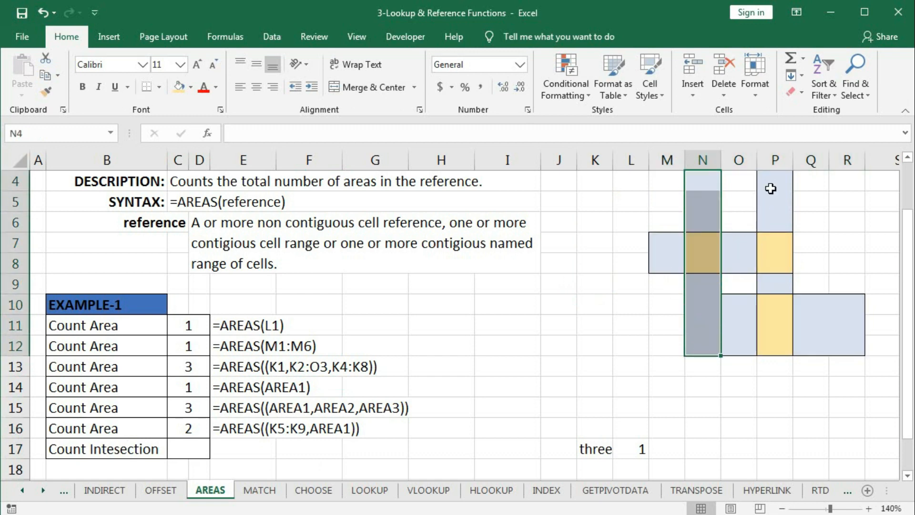
left_click(774, 181)
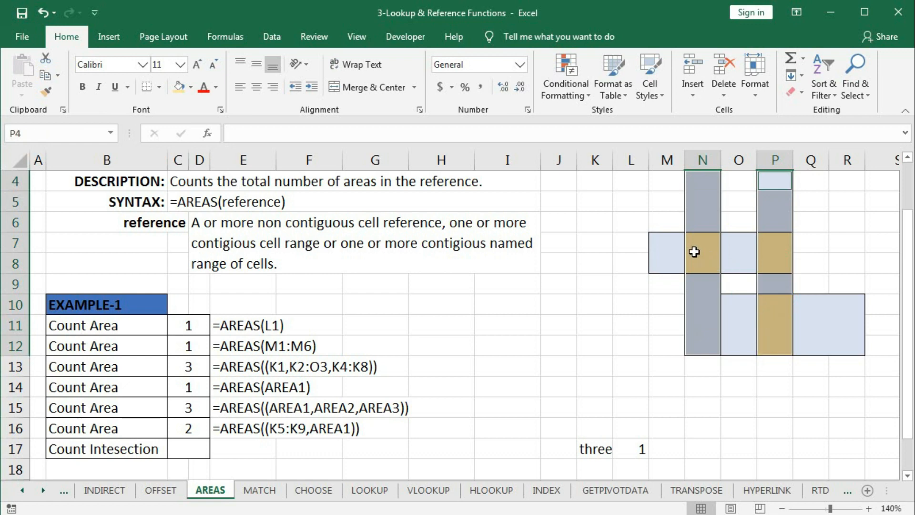
mouse_move(782, 249)
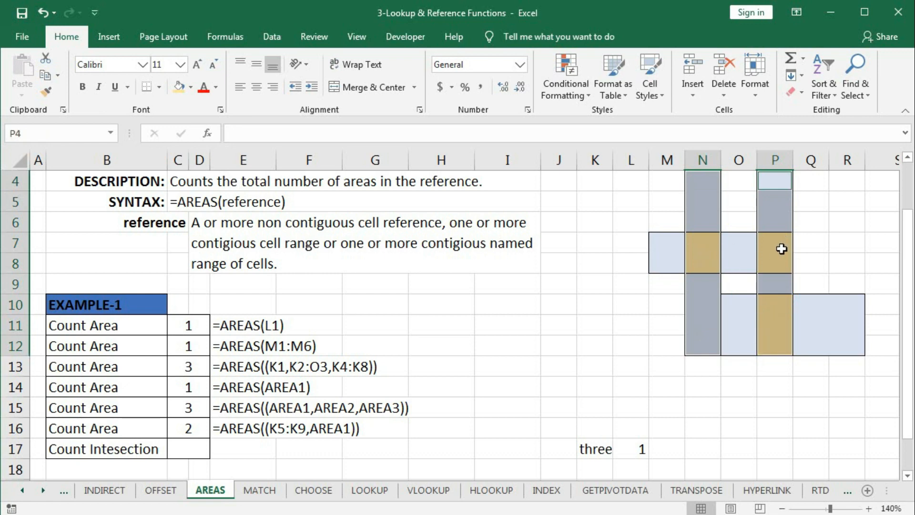
mouse_move(774, 320)
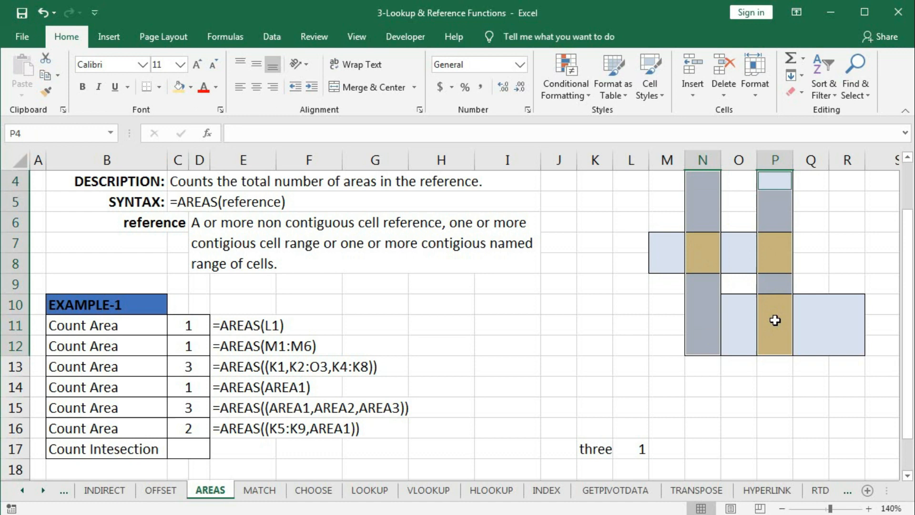
left_click(558, 304)
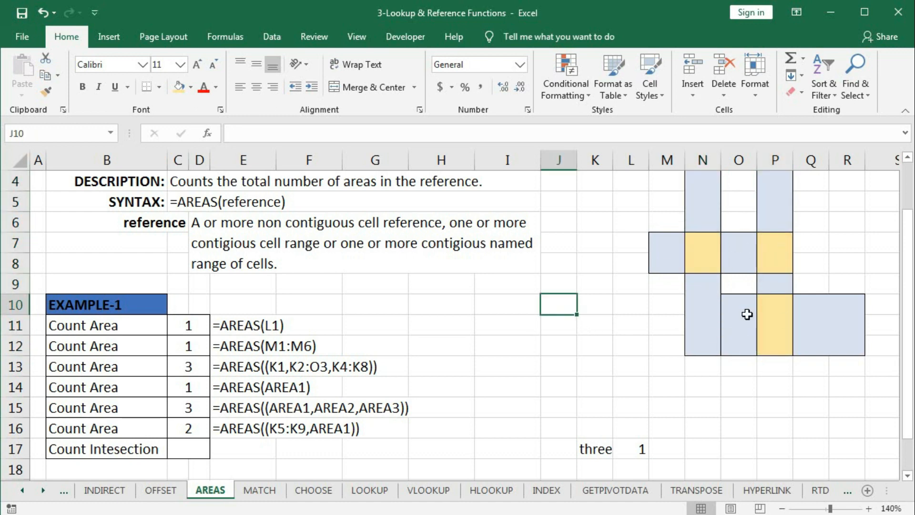
mouse_move(723, 319)
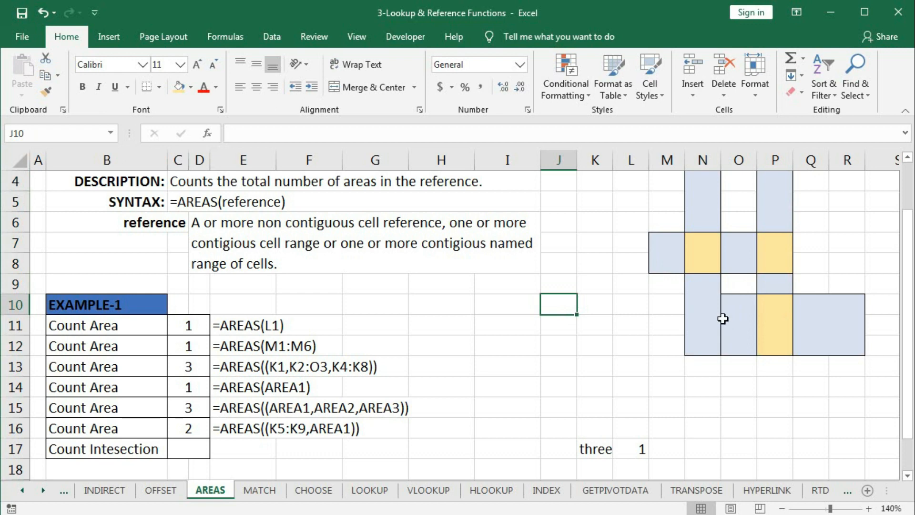
left_click(188, 448)
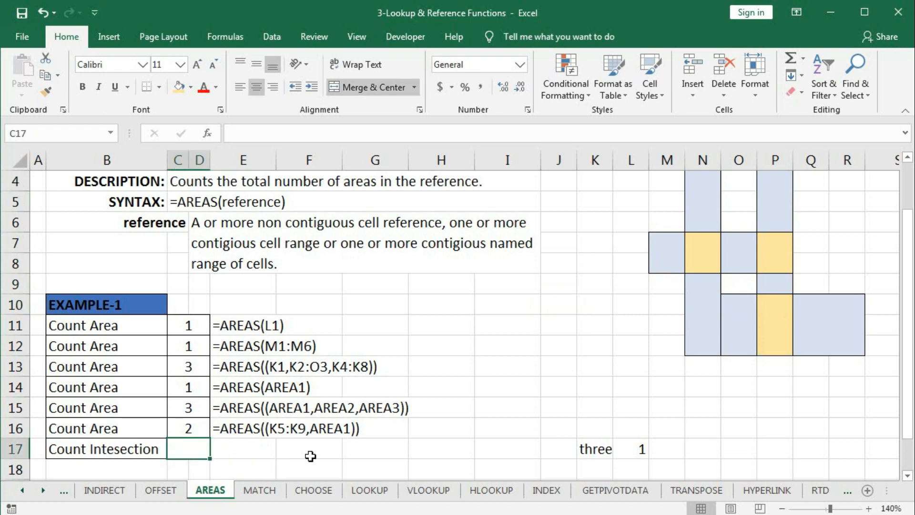
Step: Type =AREAS((A B in C17, with named ranges A and B space-separated
type("=a")
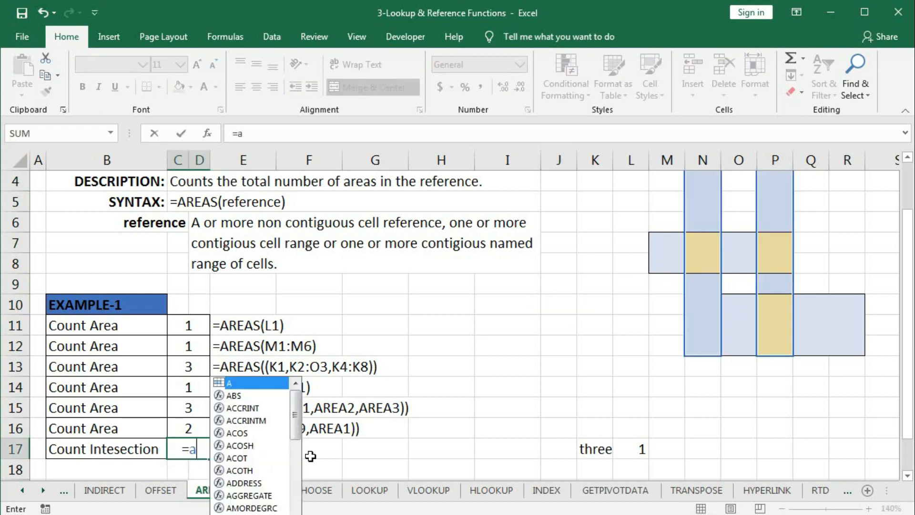
type("re")
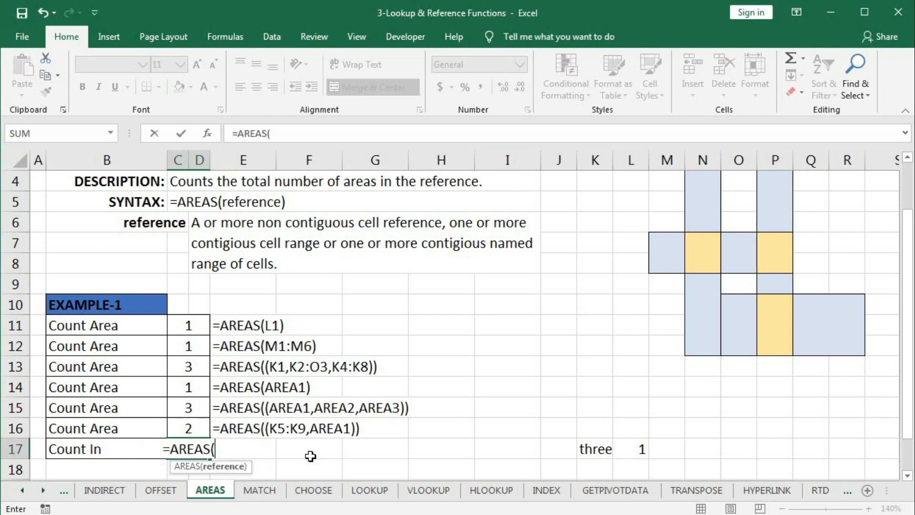
type("(")
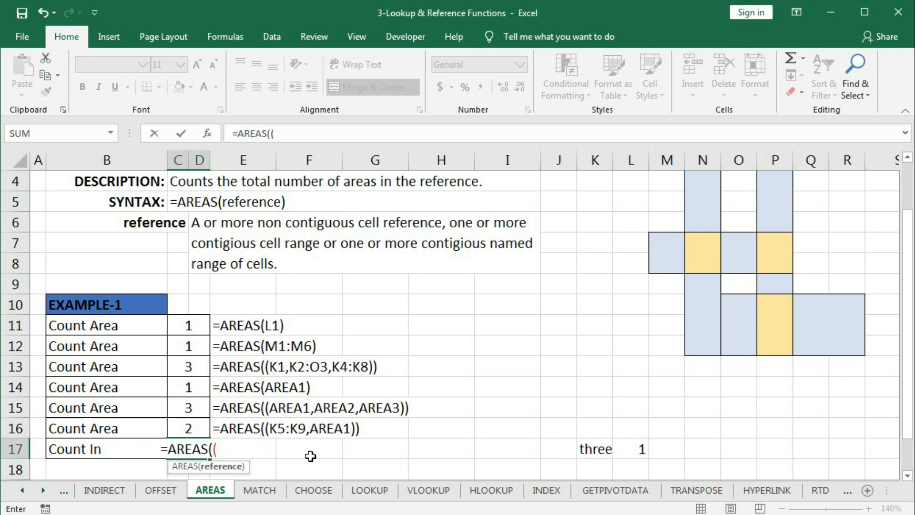
type("A")
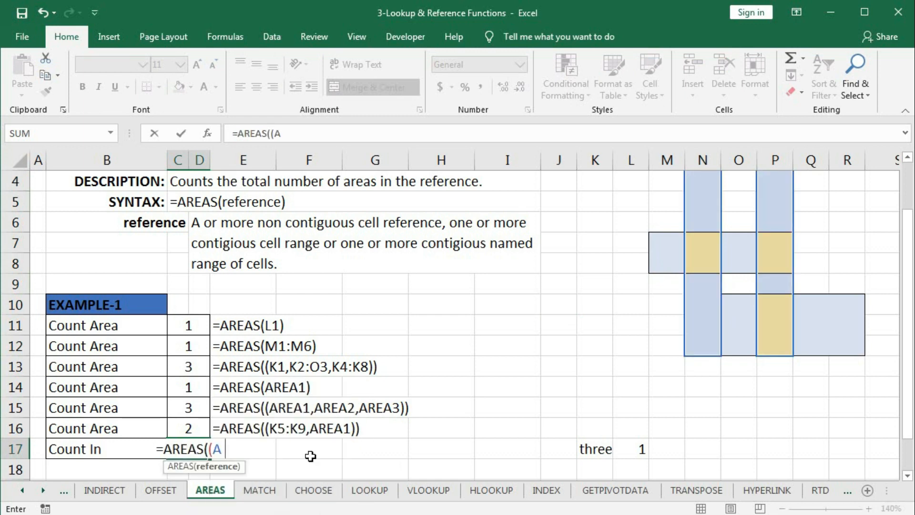
type("B")
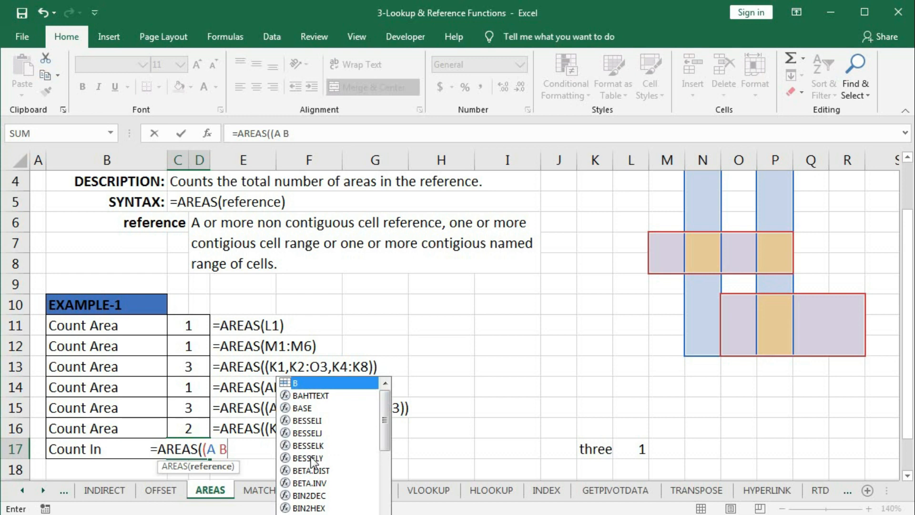